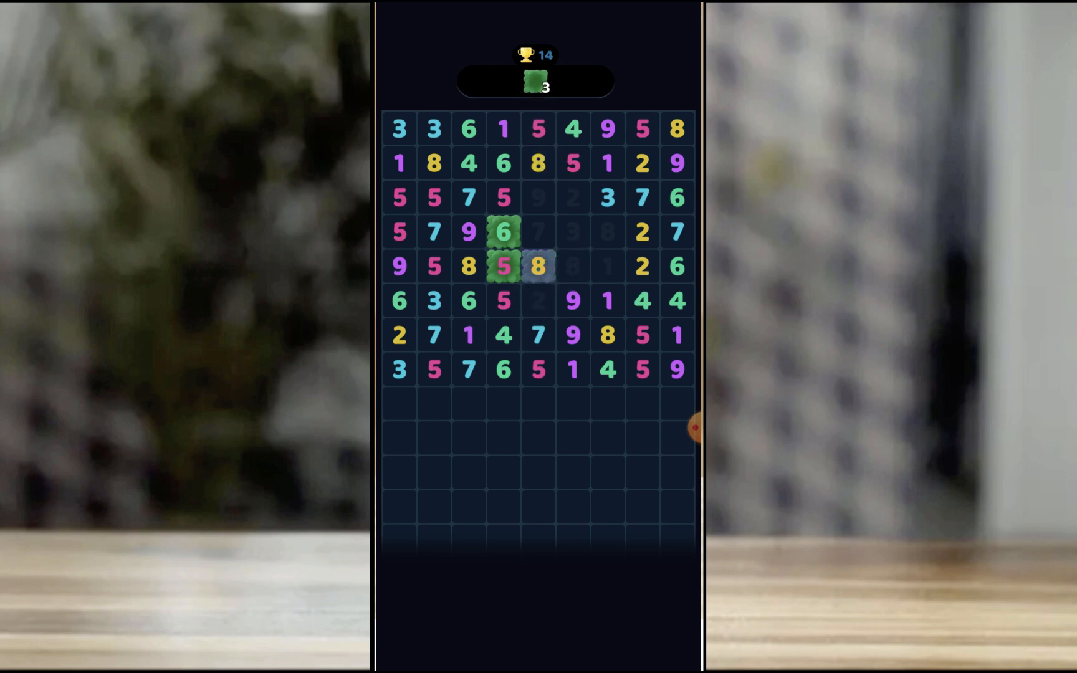
Clear the 9 and 1 pair in row six, then try a 3 and a 2 as candidate tiles, score 16.
{"action": "left_click", "coordinate": [537, 266]}
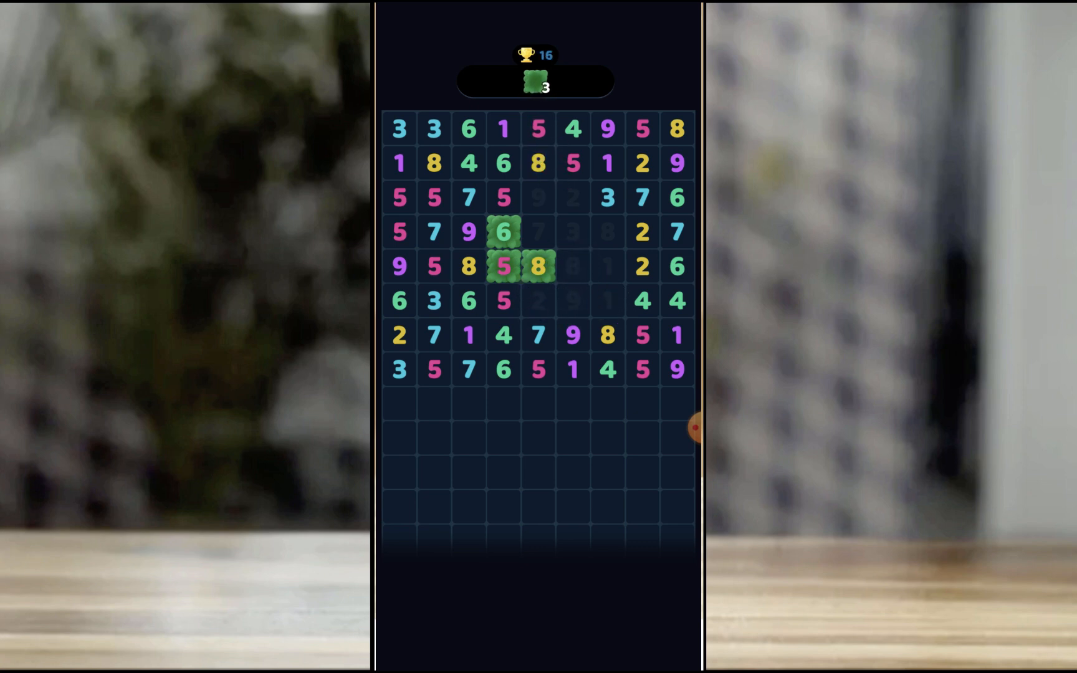
{"action": "left_click", "coordinate": [607, 198]}
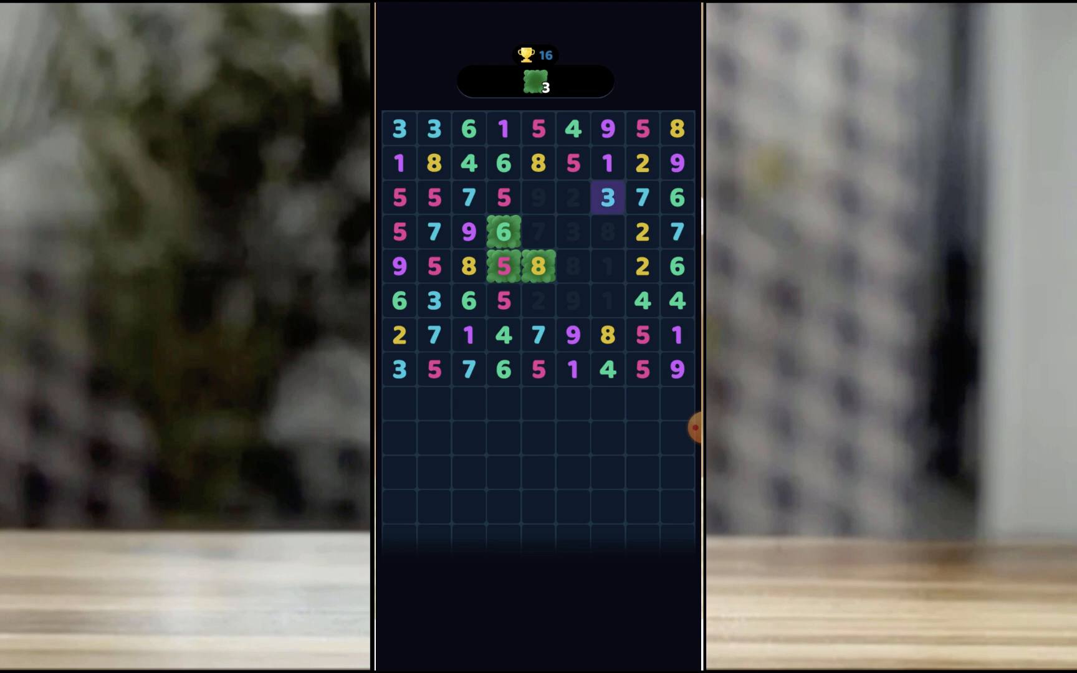
{"action": "left_click", "coordinate": [537, 336]}
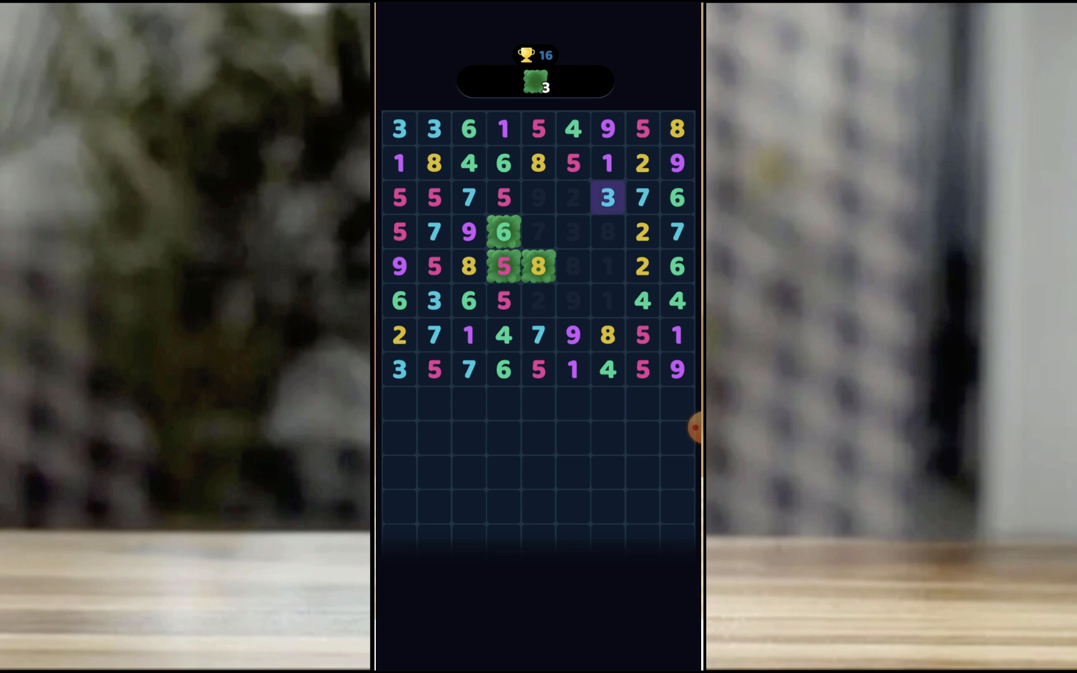
{"action": "left_click", "coordinate": [537, 267]}
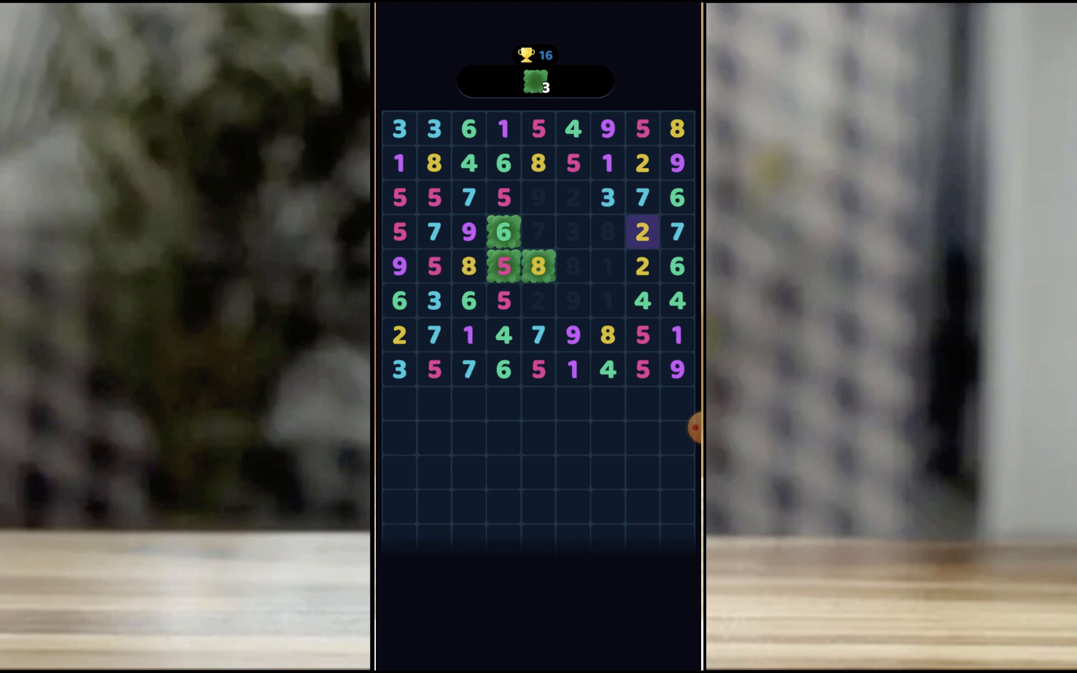
Match goal 8 with a 2, goal 5 with the 5 below, and goal 6 with a 4 to finish the goal at score 34.
{"action": "left_click", "coordinate": [537, 267]}
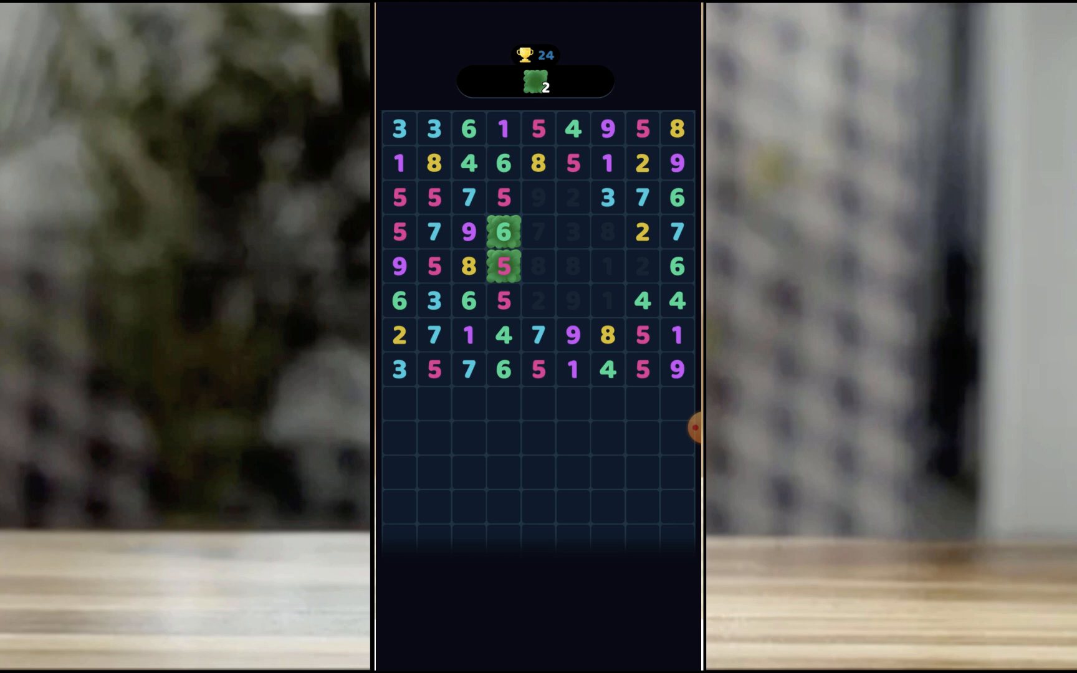
{"action": "left_click", "coordinate": [503, 265]}
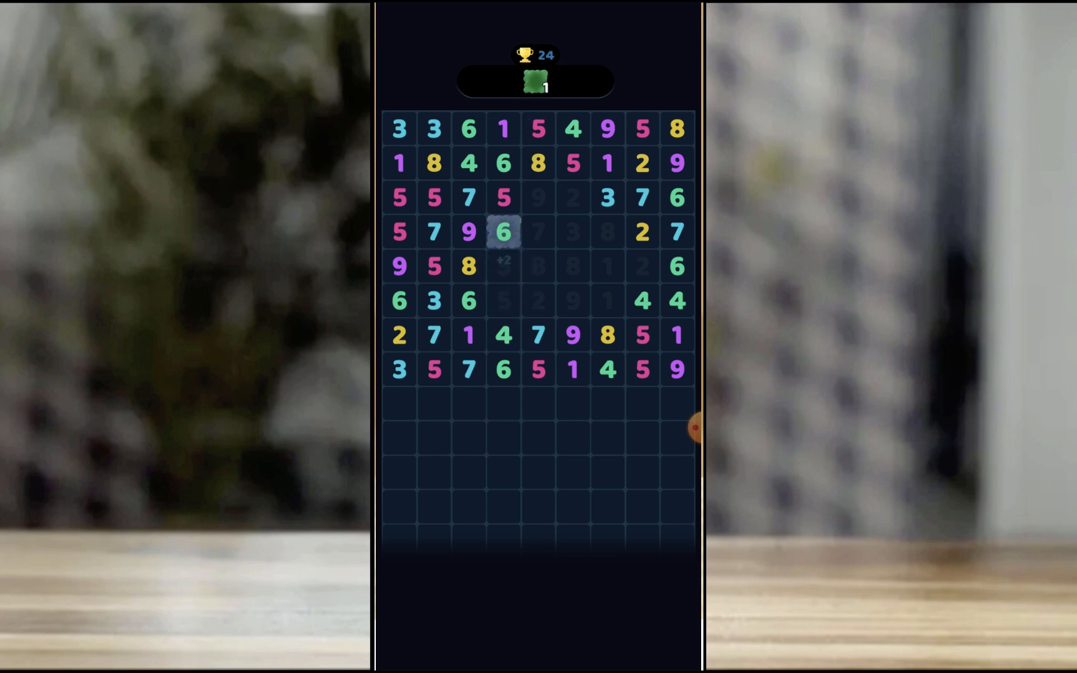
{"action": "left_click", "coordinate": [503, 232]}
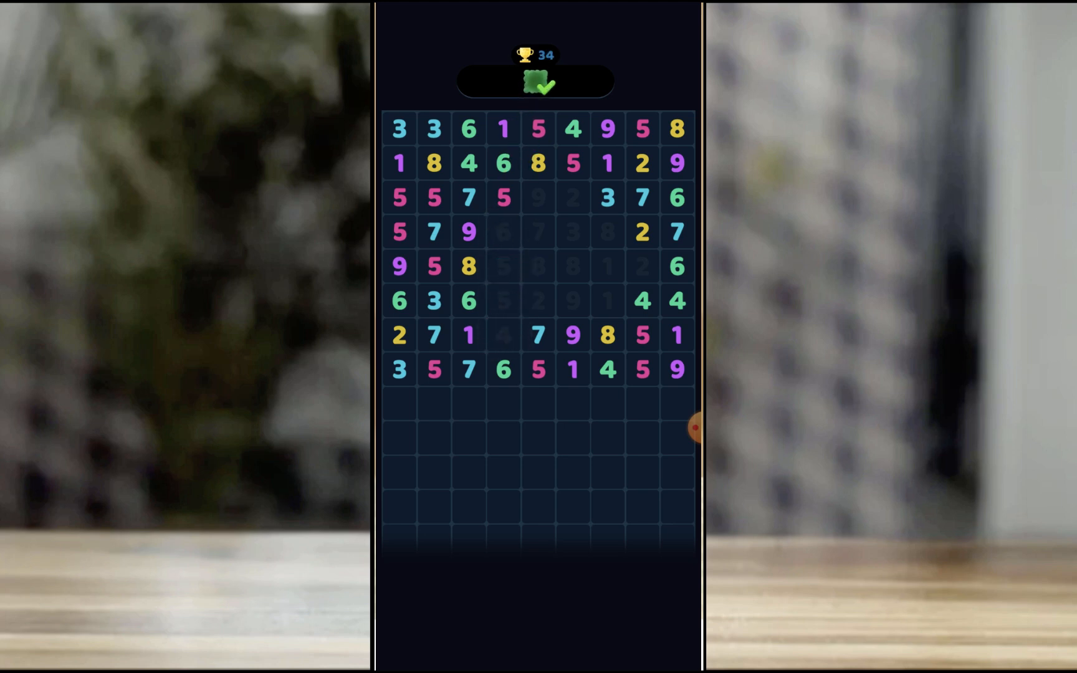